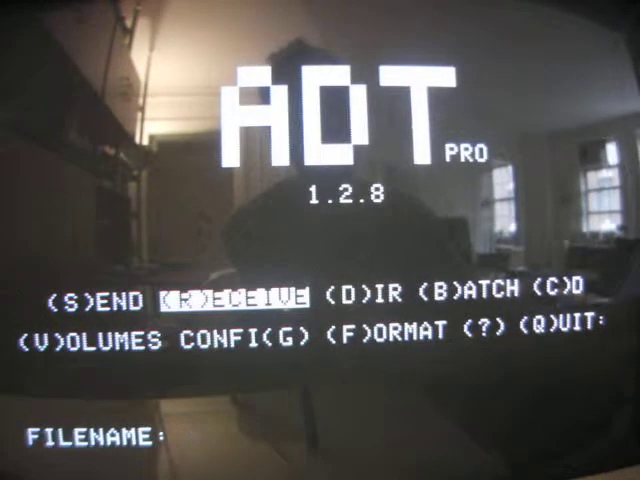
text(A2CLOU)
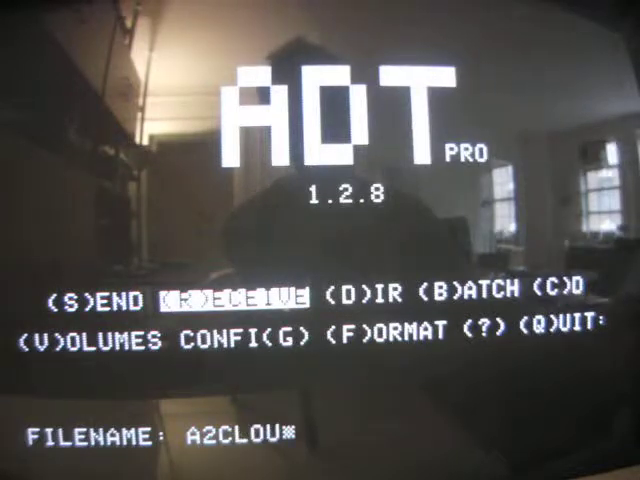